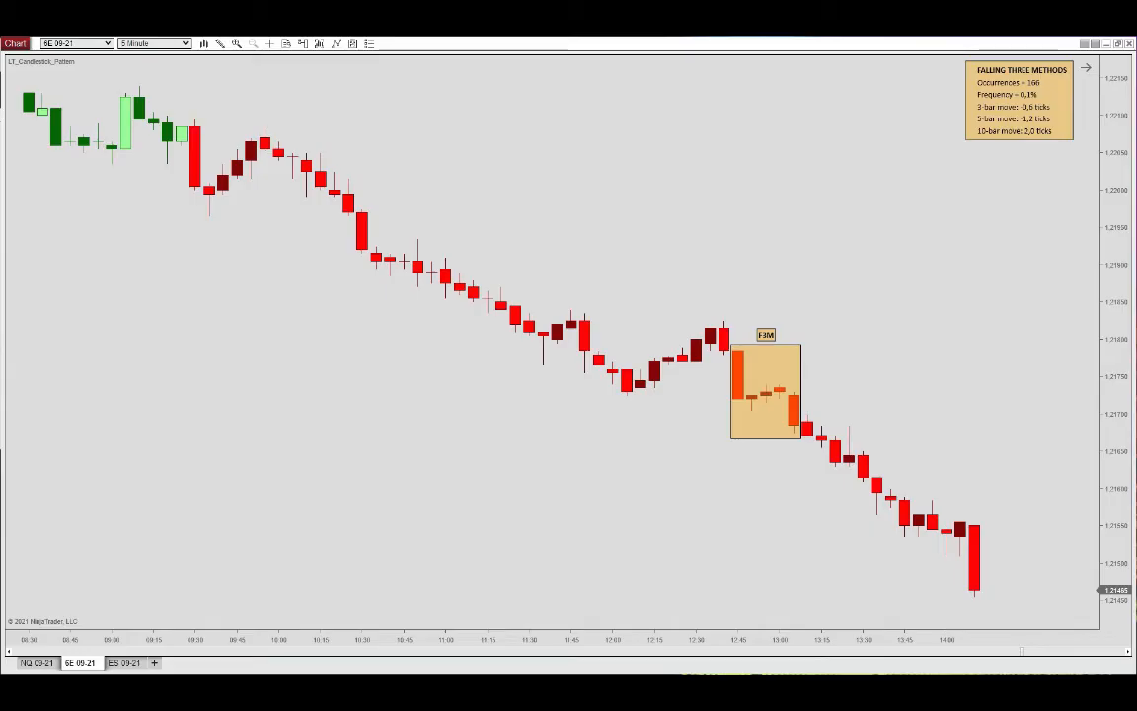
pyautogui.moveTo(822, 451)
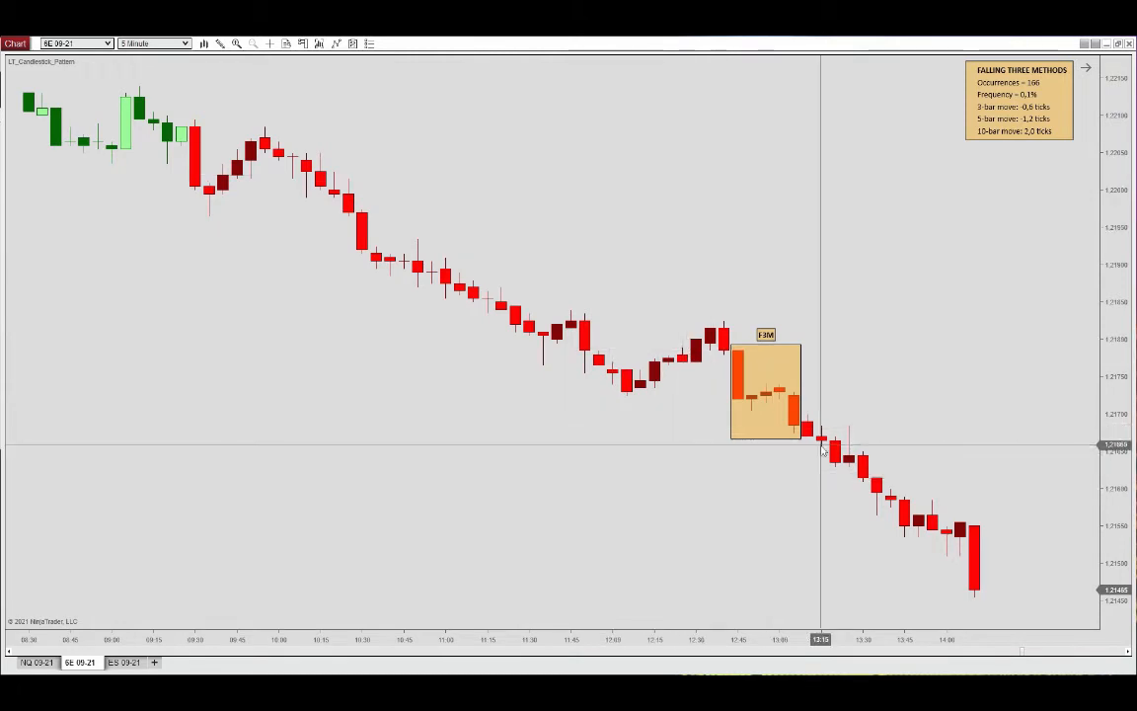
pyautogui.moveTo(866, 525)
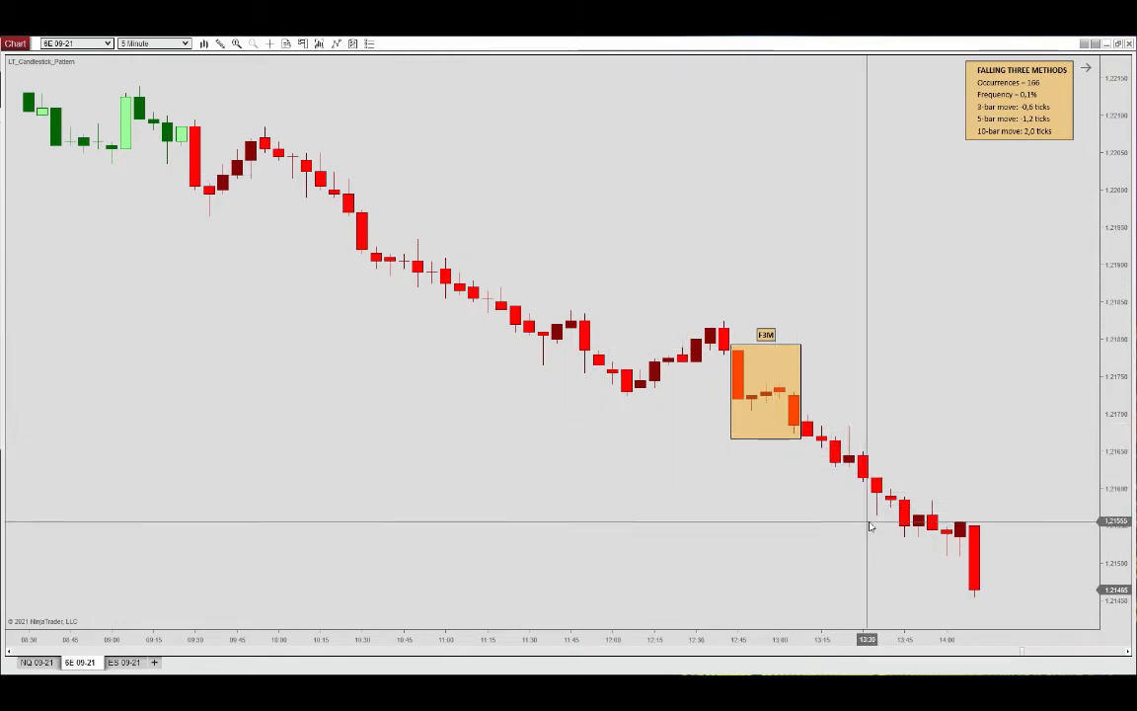
pyautogui.moveTo(798, 470)
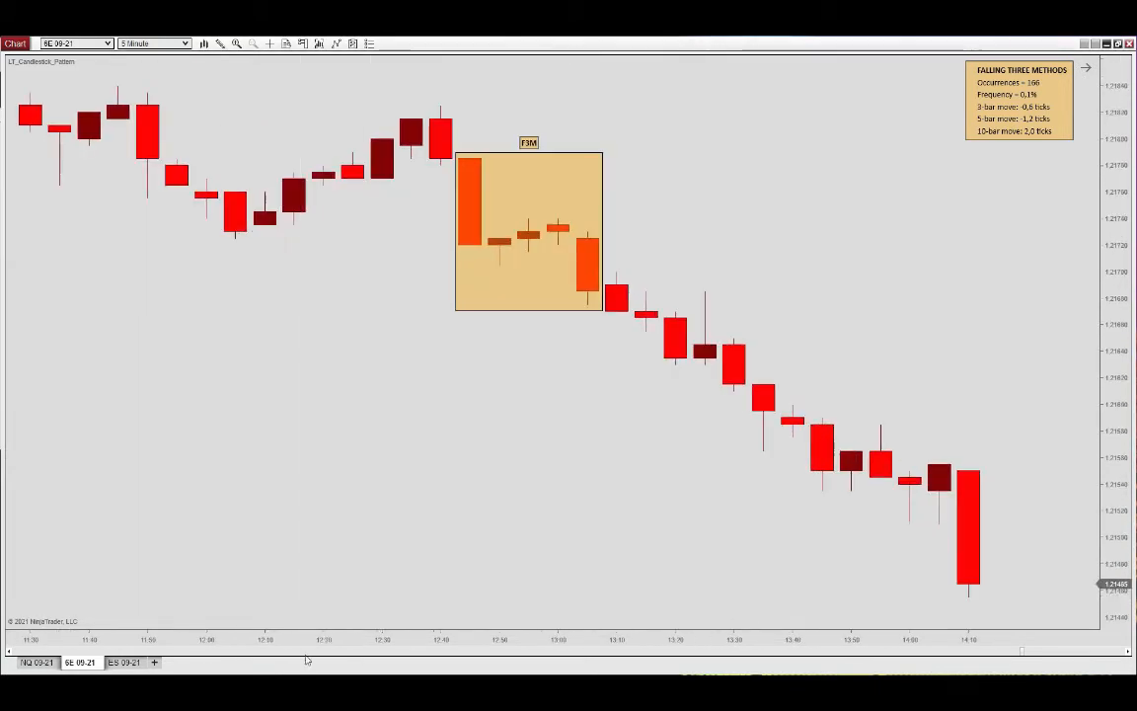
pyautogui.moveTo(466, 248)
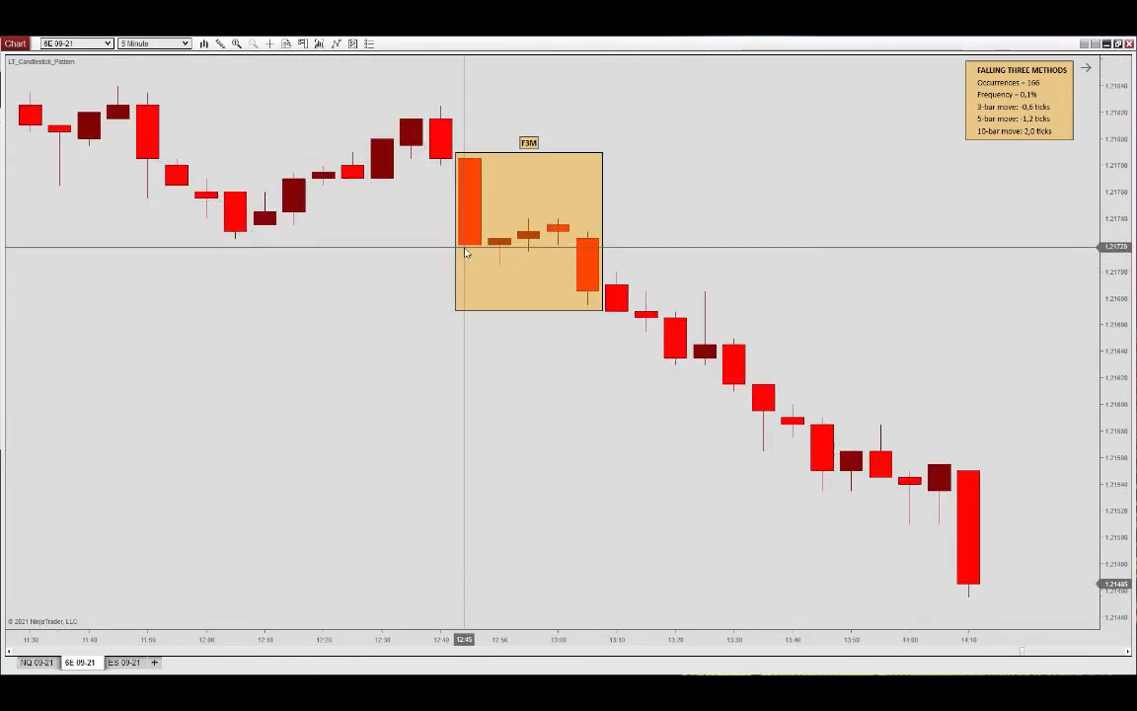
pyautogui.moveTo(553, 235)
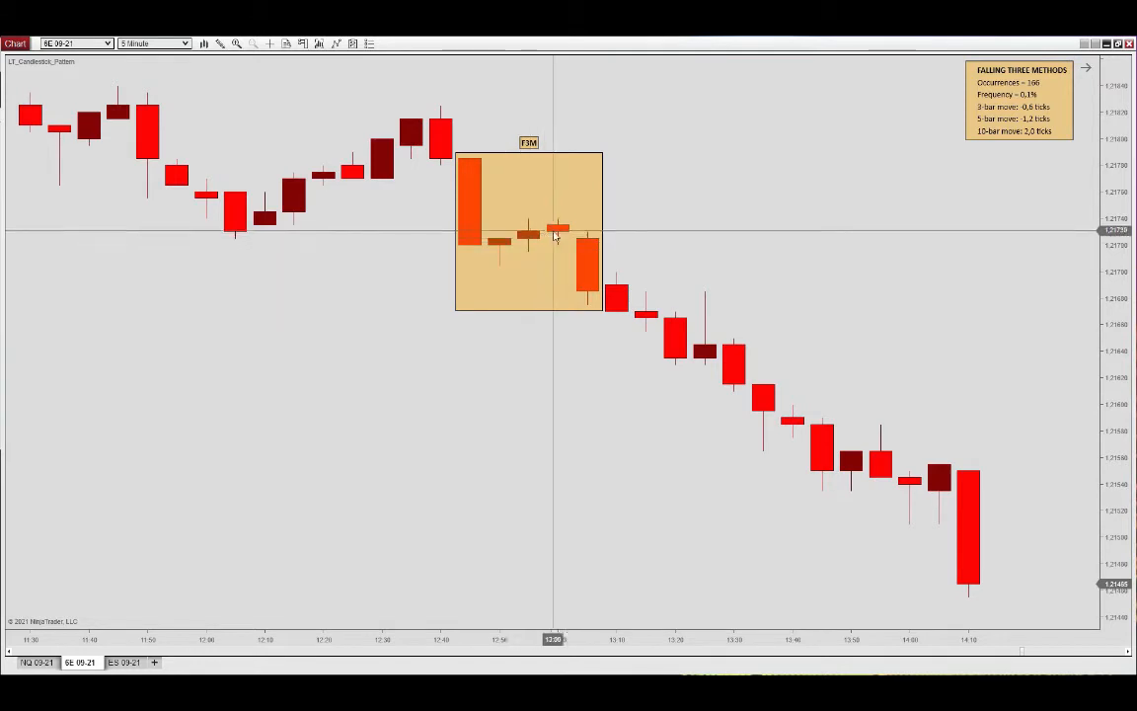
pyautogui.moveTo(561, 229)
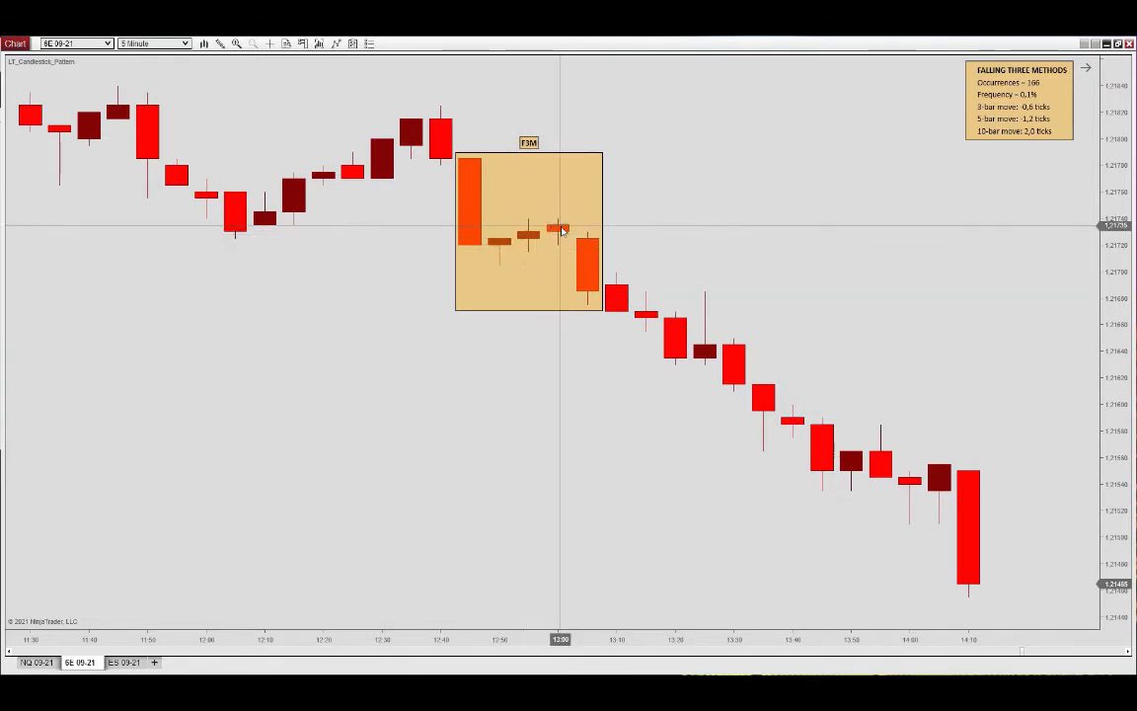
pyautogui.moveTo(576, 434)
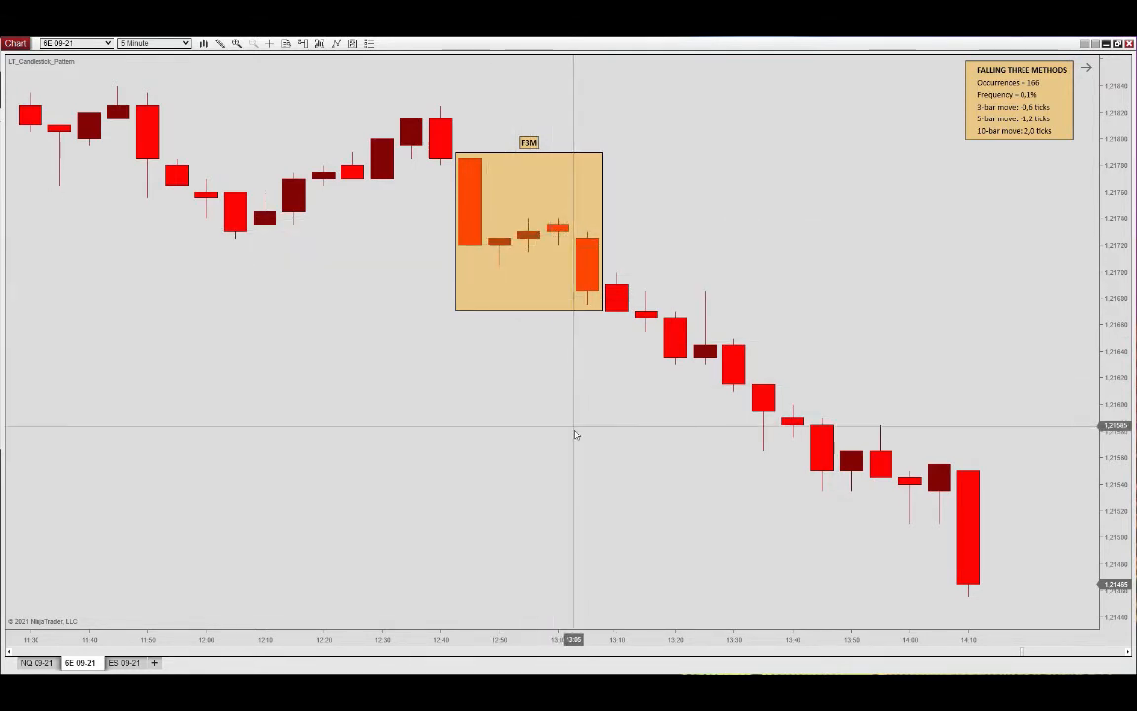
pyautogui.moveTo(596, 285)
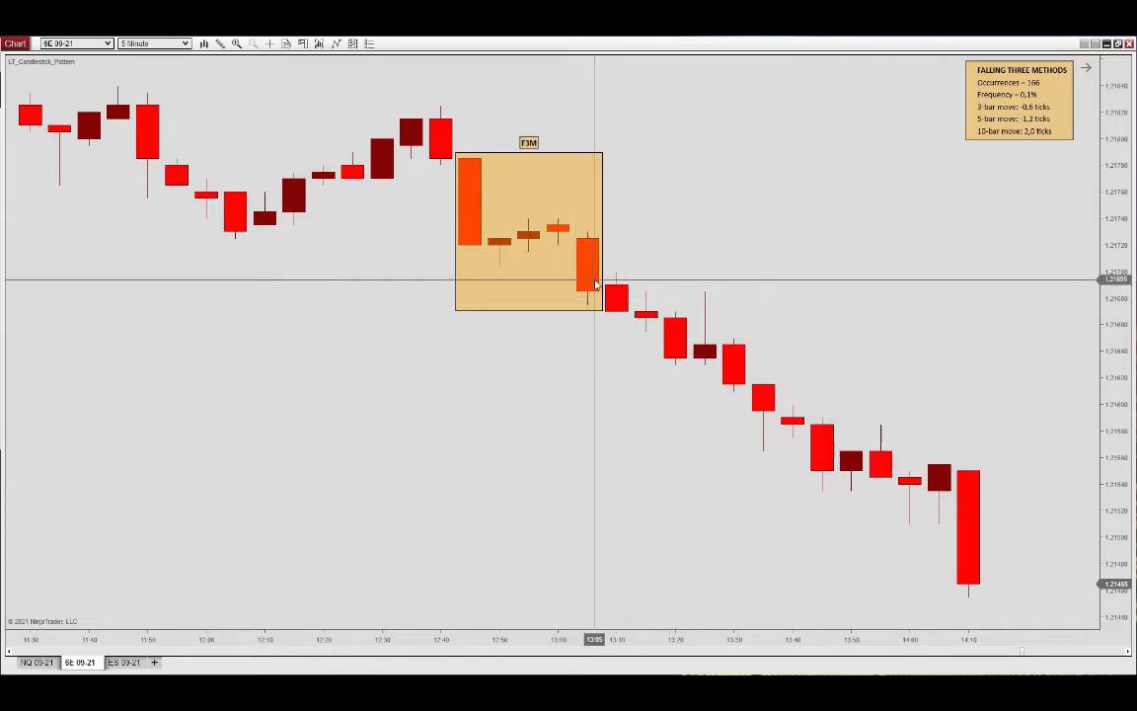
pyautogui.moveTo(474, 249)
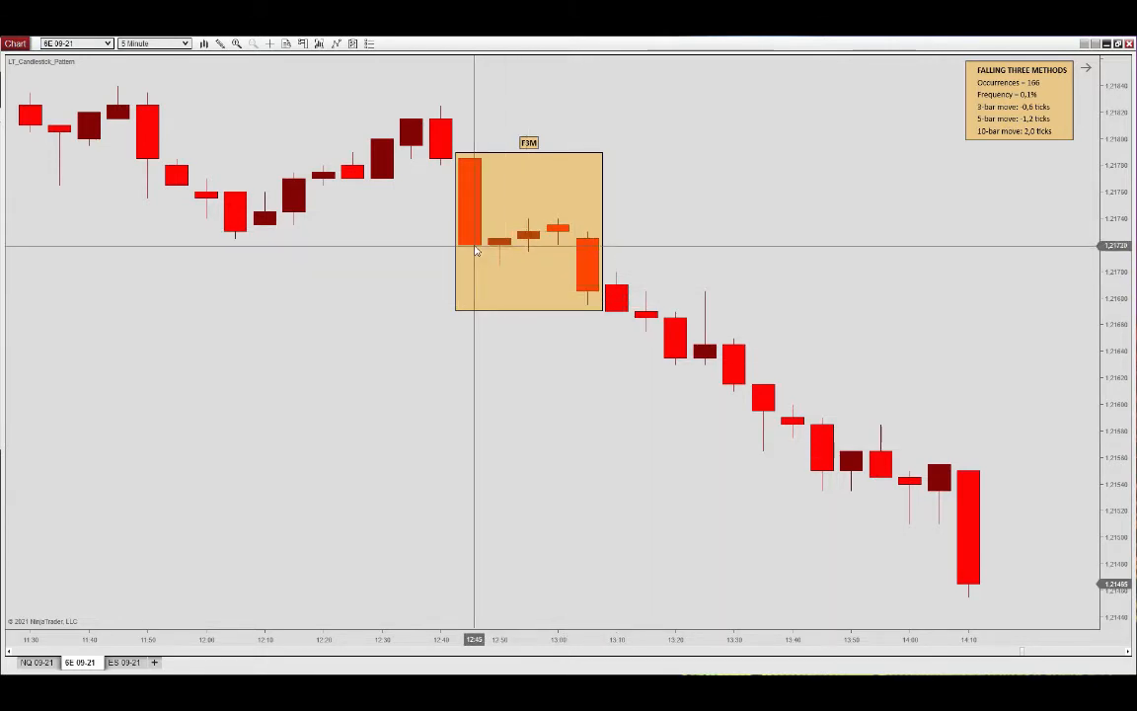
pyautogui.moveTo(537, 306)
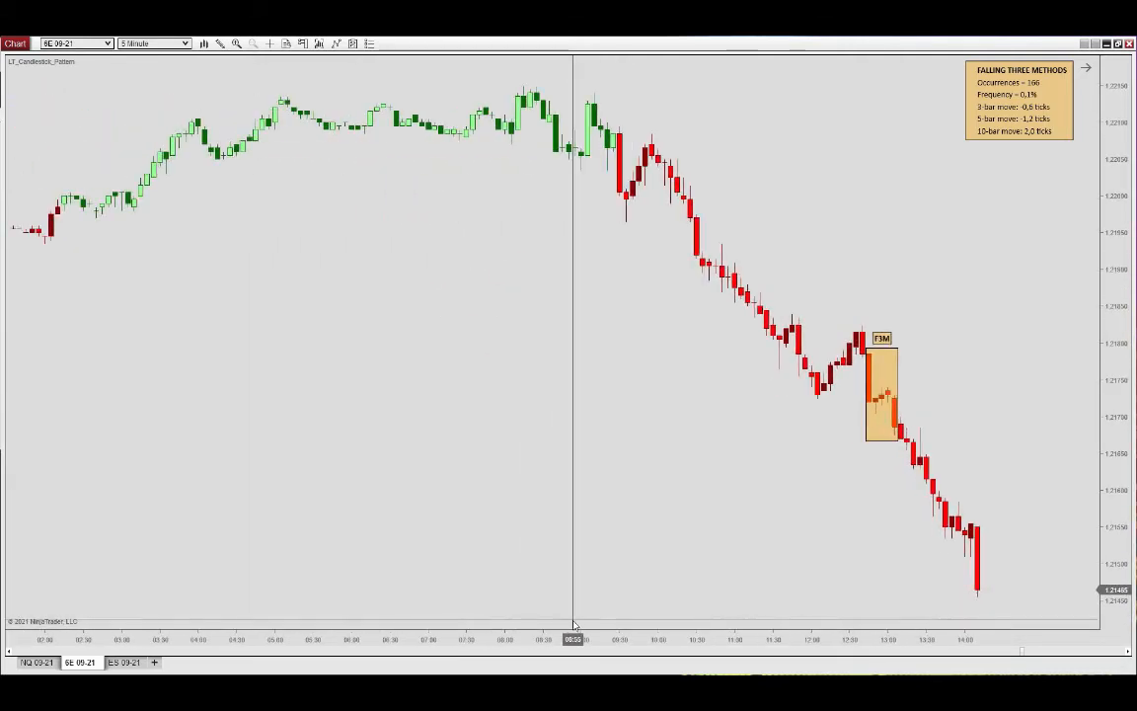
# - Pan the chart sideways around the highlighted Falling Three Methods candles
pyautogui.hscroll(3)
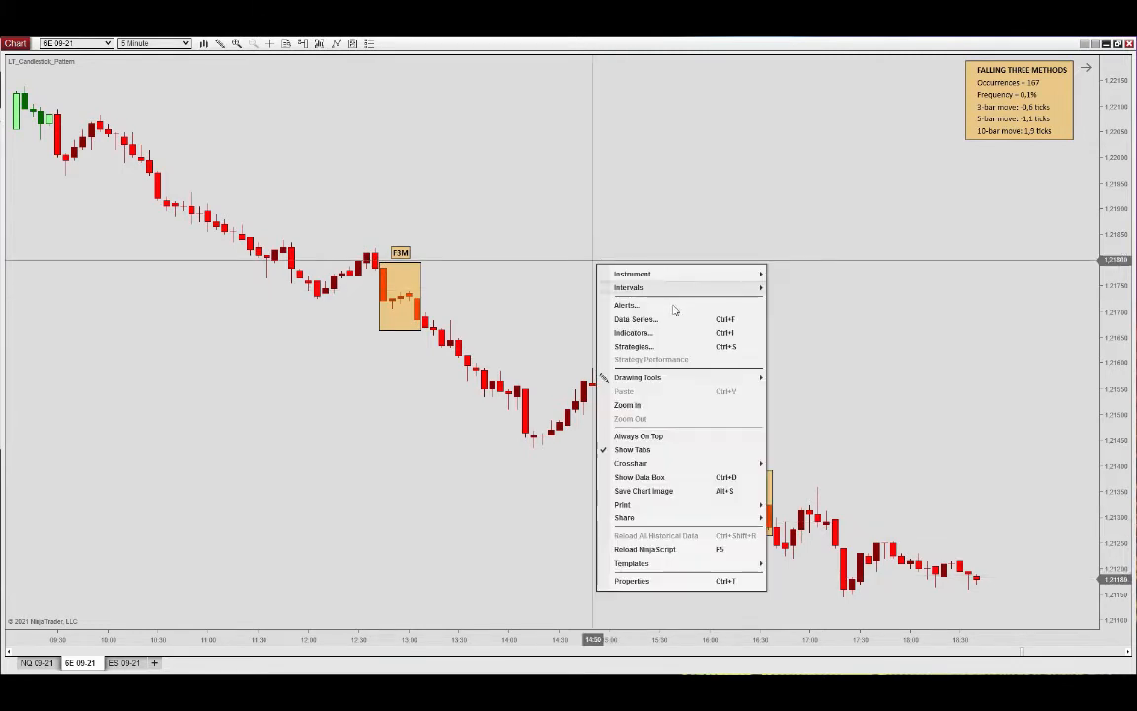
# - Edit the candlestick pattern indicator's body-candle ratio values in its Candlestick Parameters
pyautogui.click(664, 336)
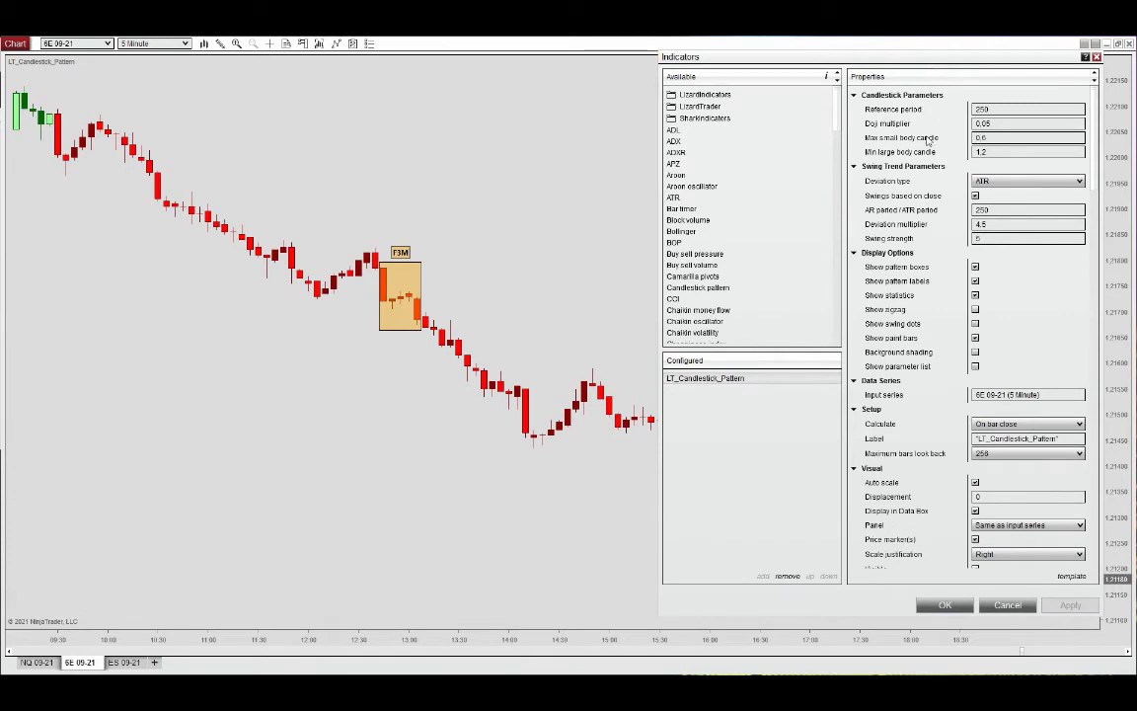
pyautogui.moveTo(896, 226)
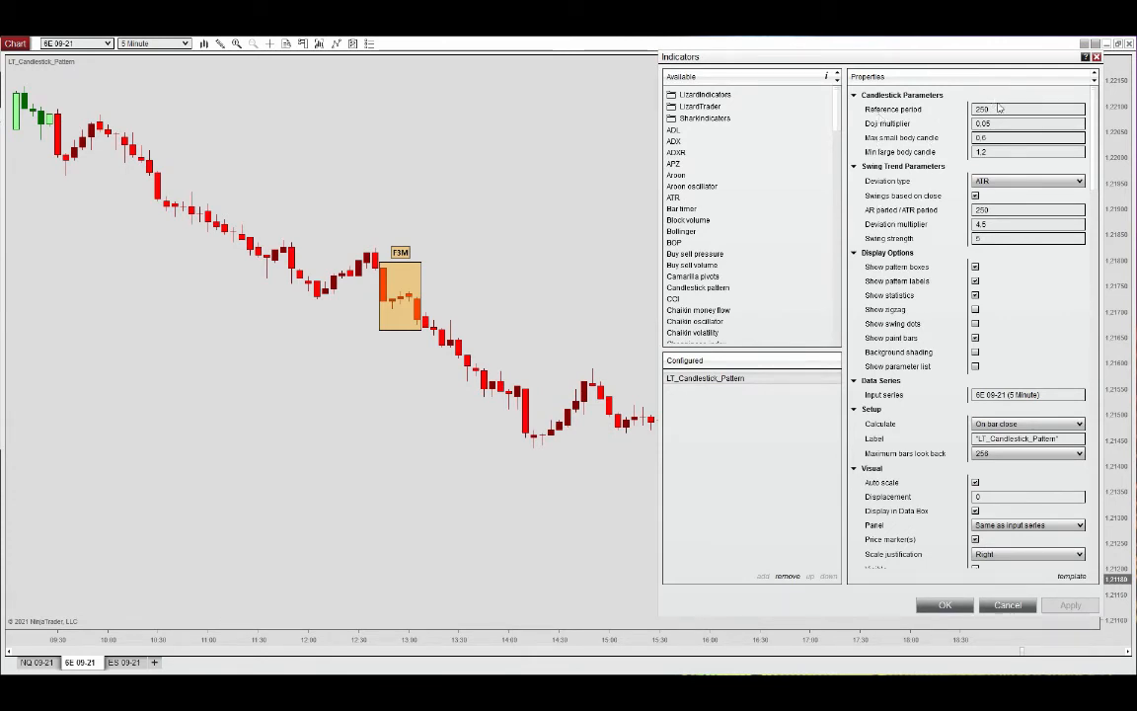
pyautogui.rightClick(1027, 109)
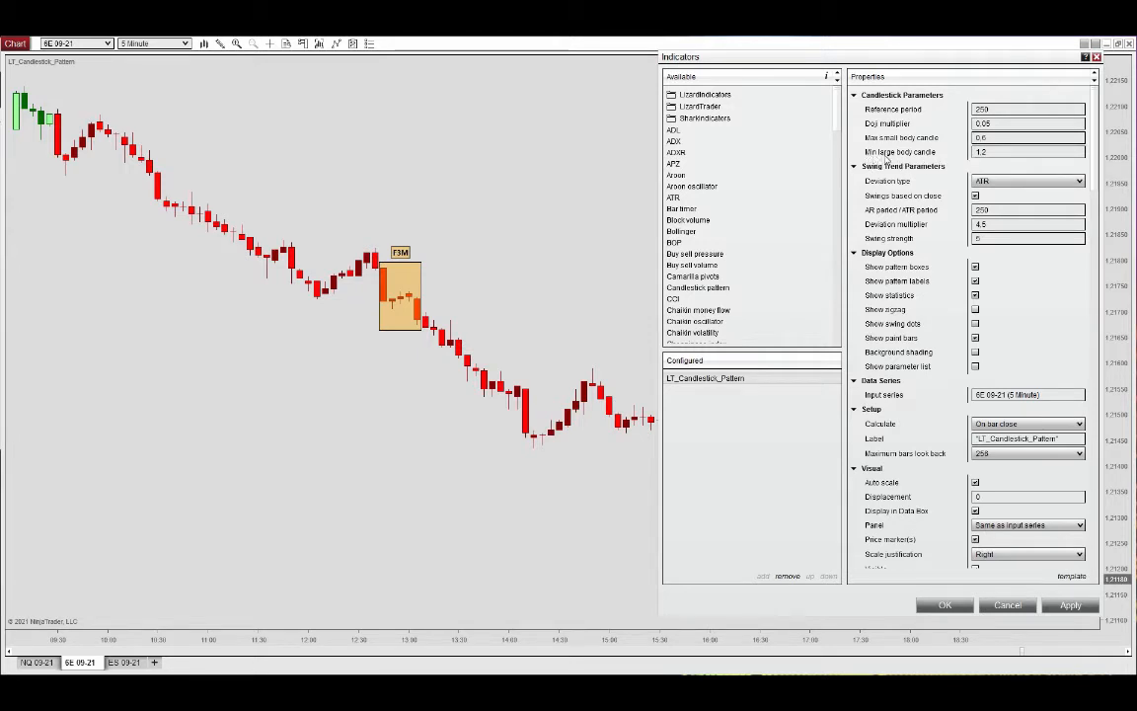
pyautogui.moveTo(901, 152)
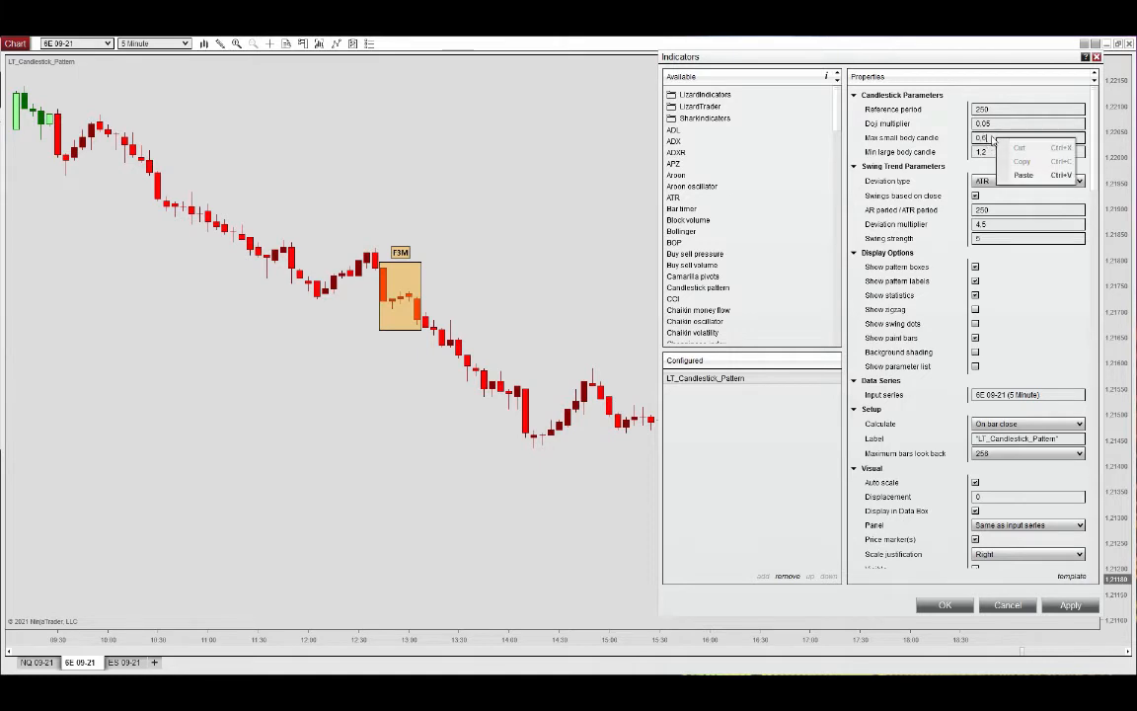
pyautogui.click(1027, 138)
pyautogui.write('0.2')
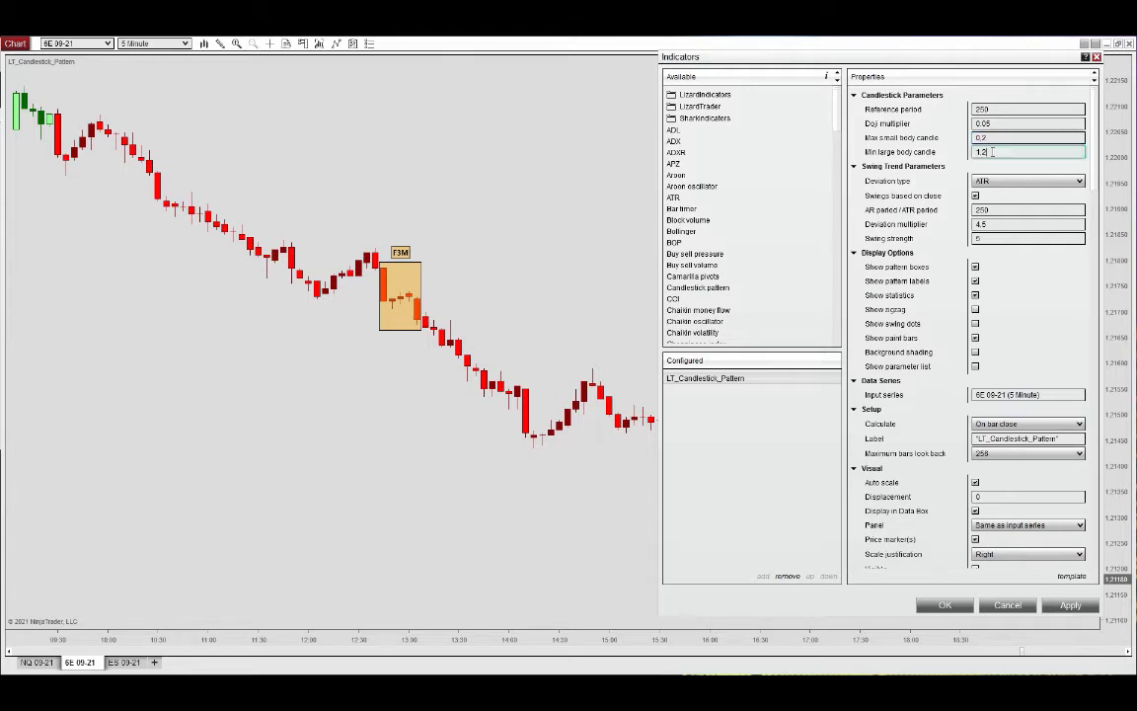
pyautogui.press('BackSpace')
pyautogui.write('6')
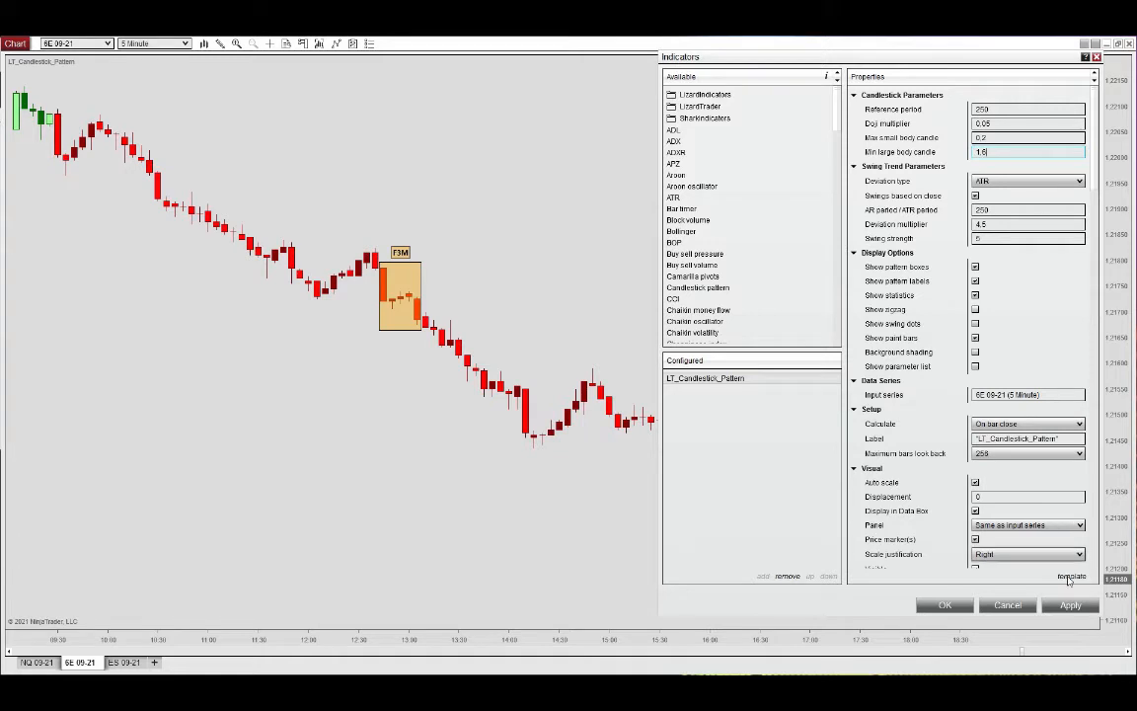
# - Apply the changed candlestick parameters so the chart redraws with the FTM statistics box
pyautogui.click(1070, 605)
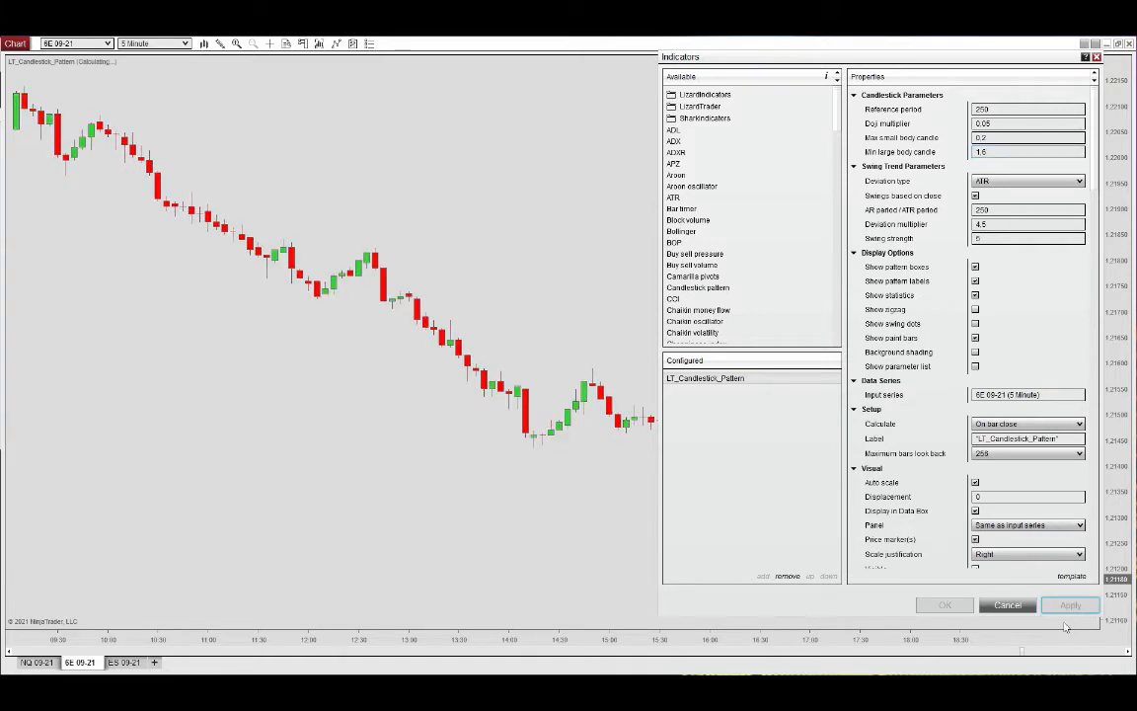
pyautogui.click(1071, 605)
pyautogui.write('1.2')
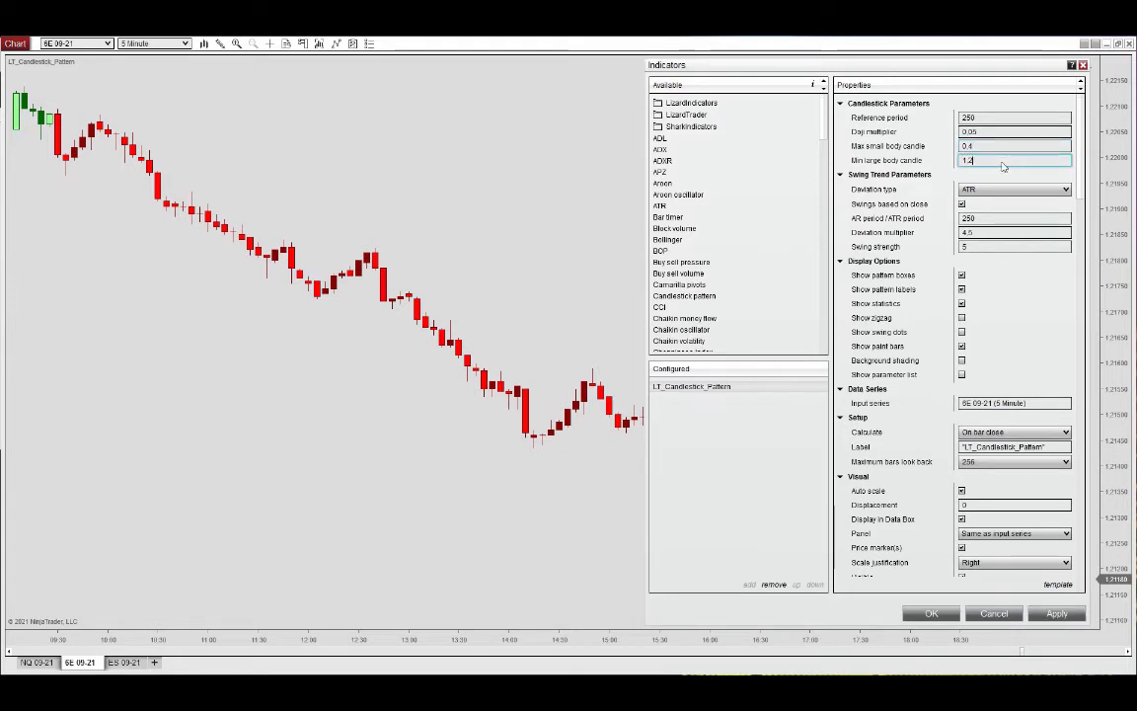
pyautogui.click(1057, 613)
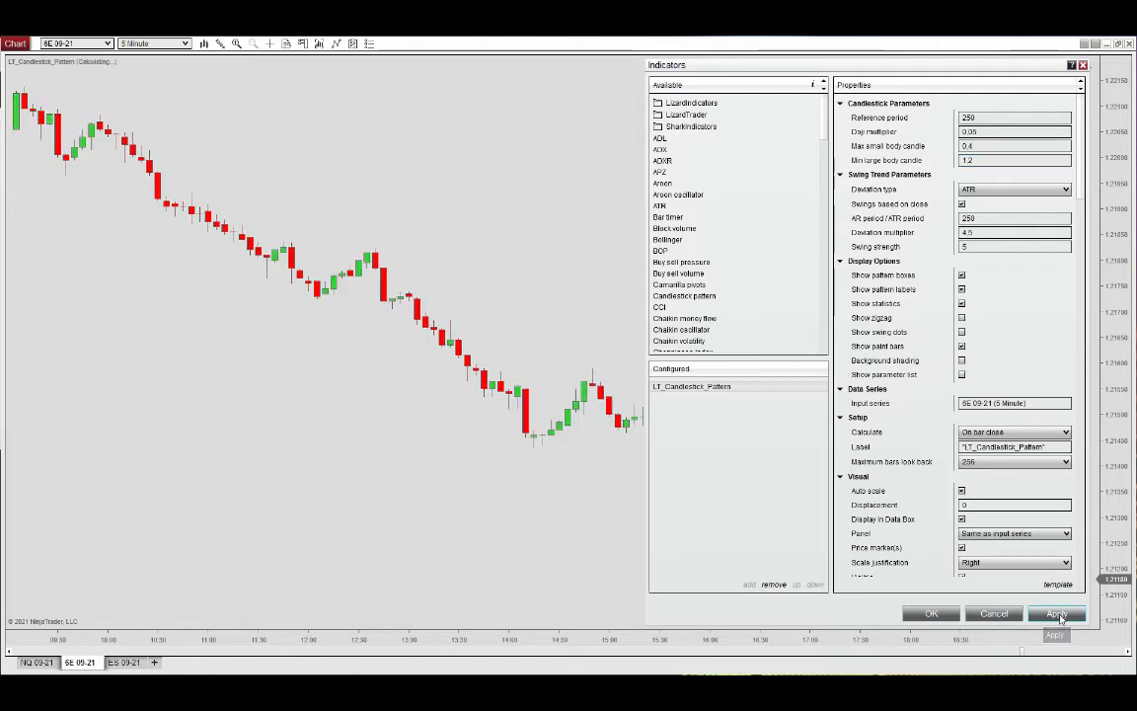
pyautogui.click(1057, 612)
pyautogui.write('0,6')
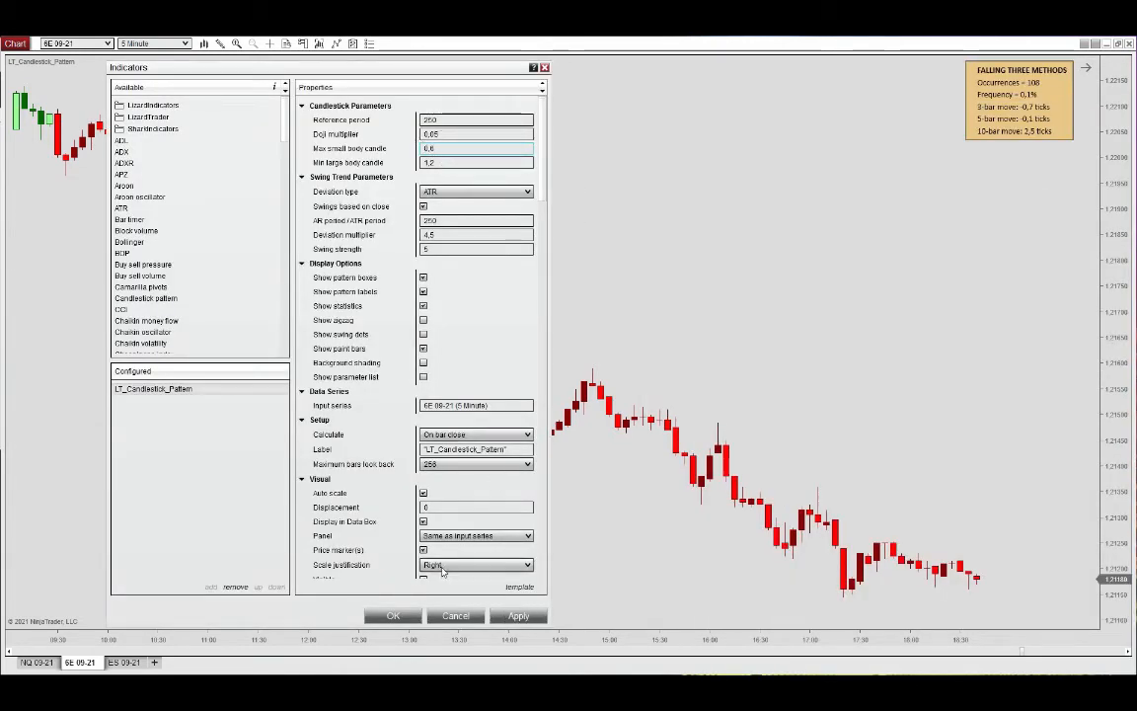
# - Apply the settings so a Falling Three Methods pattern is boxed in orange on the chart
pyautogui.click(517, 616)
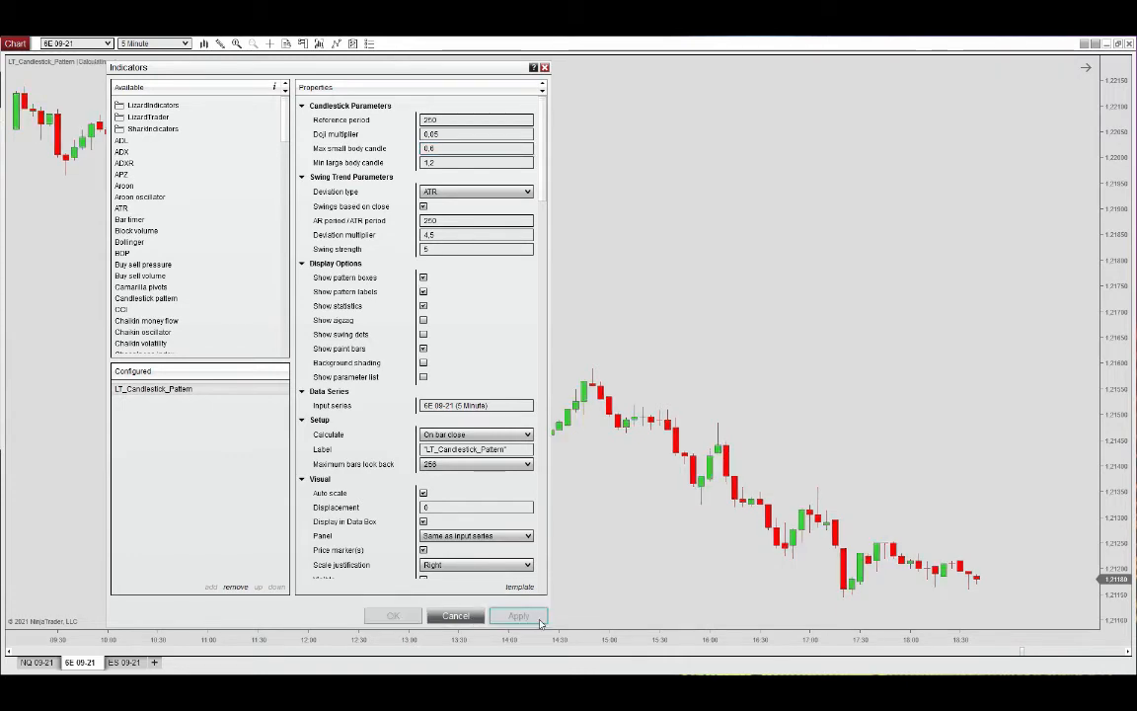
pyautogui.click(518, 617)
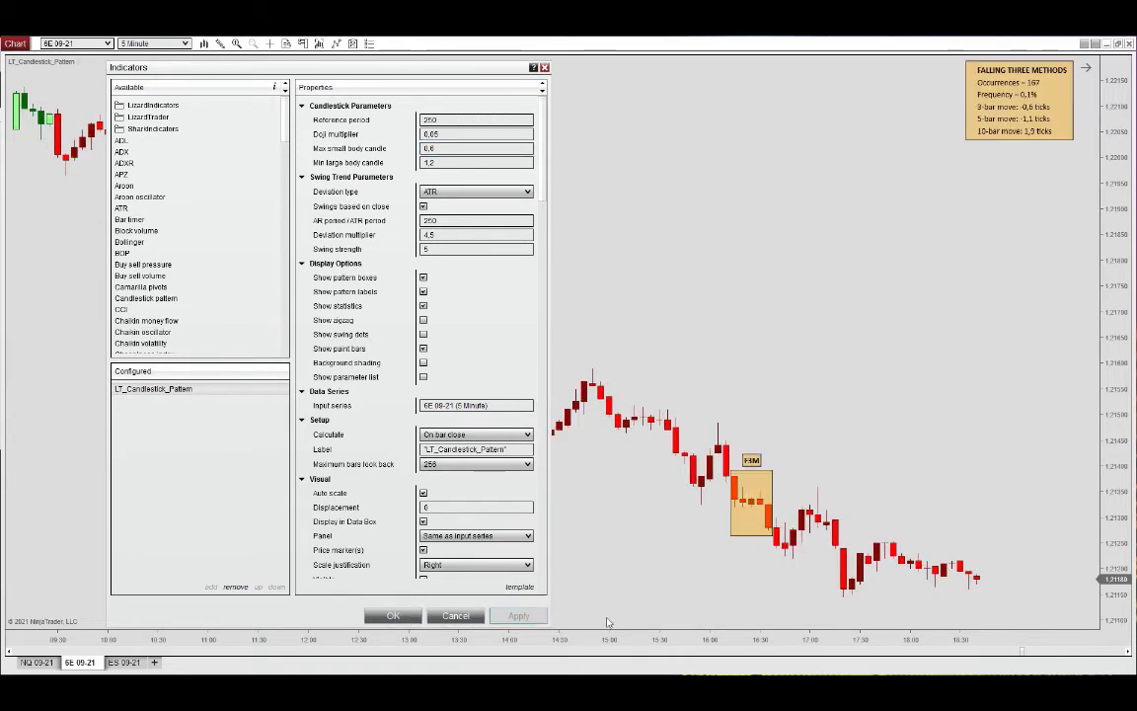
pyautogui.moveTo(760, 571)
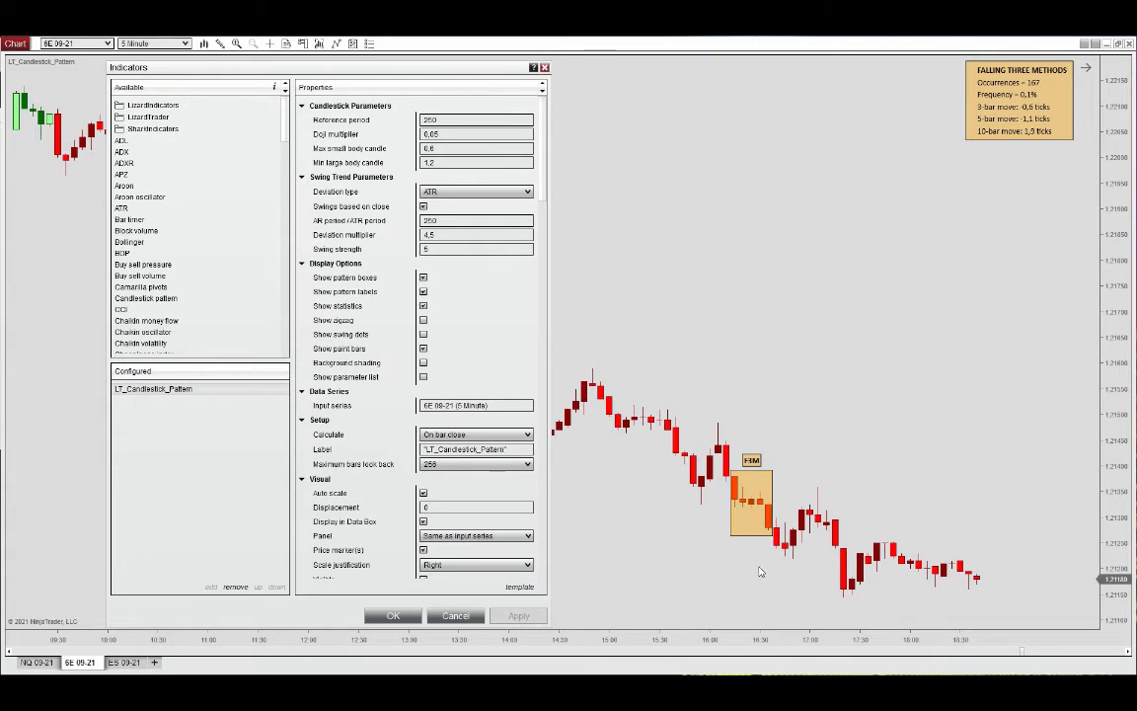
pyautogui.moveTo(749, 581)
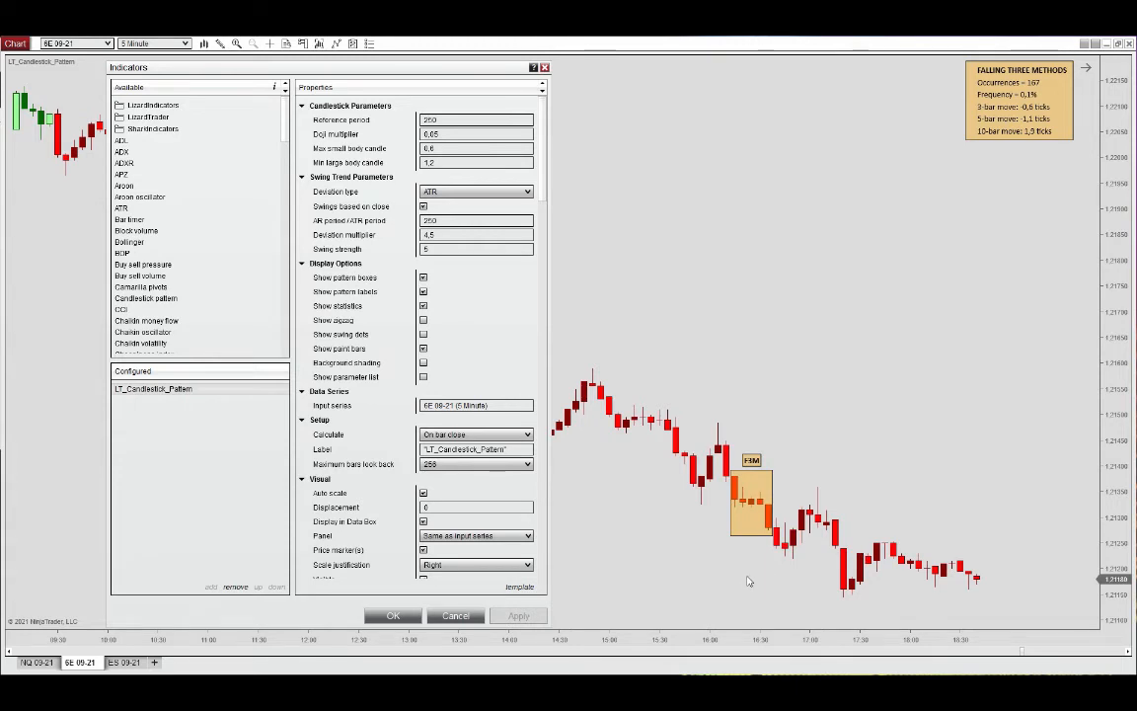
pyautogui.moveTo(691, 581)
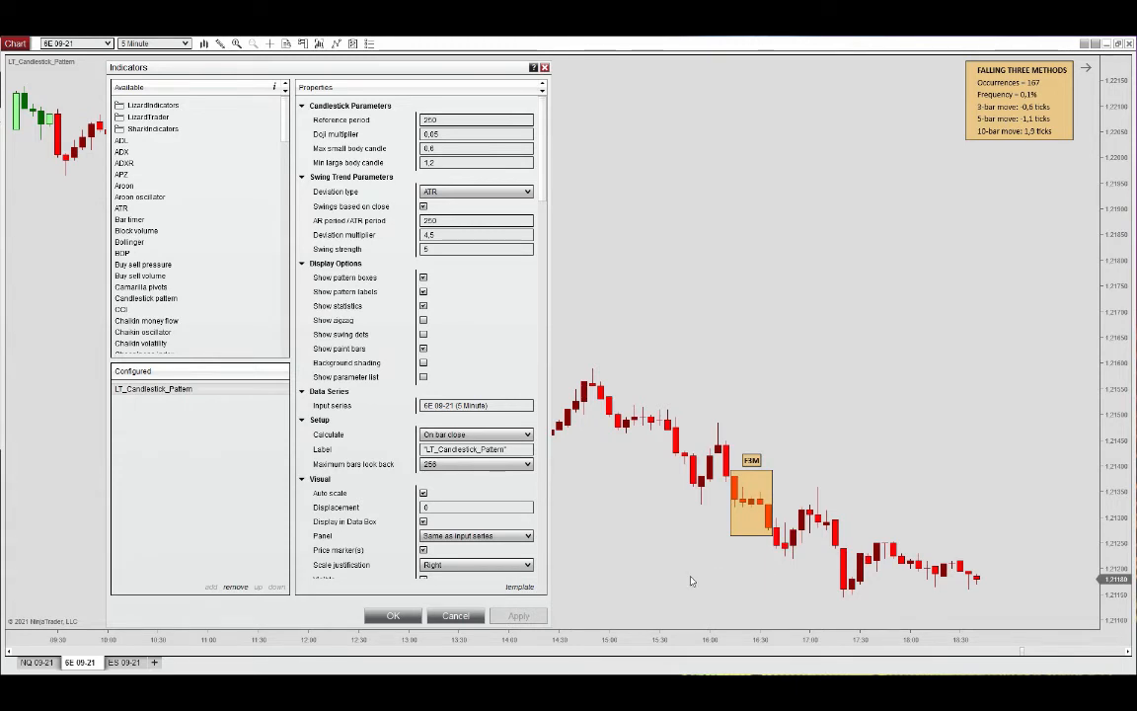
pyautogui.moveTo(652, 332)
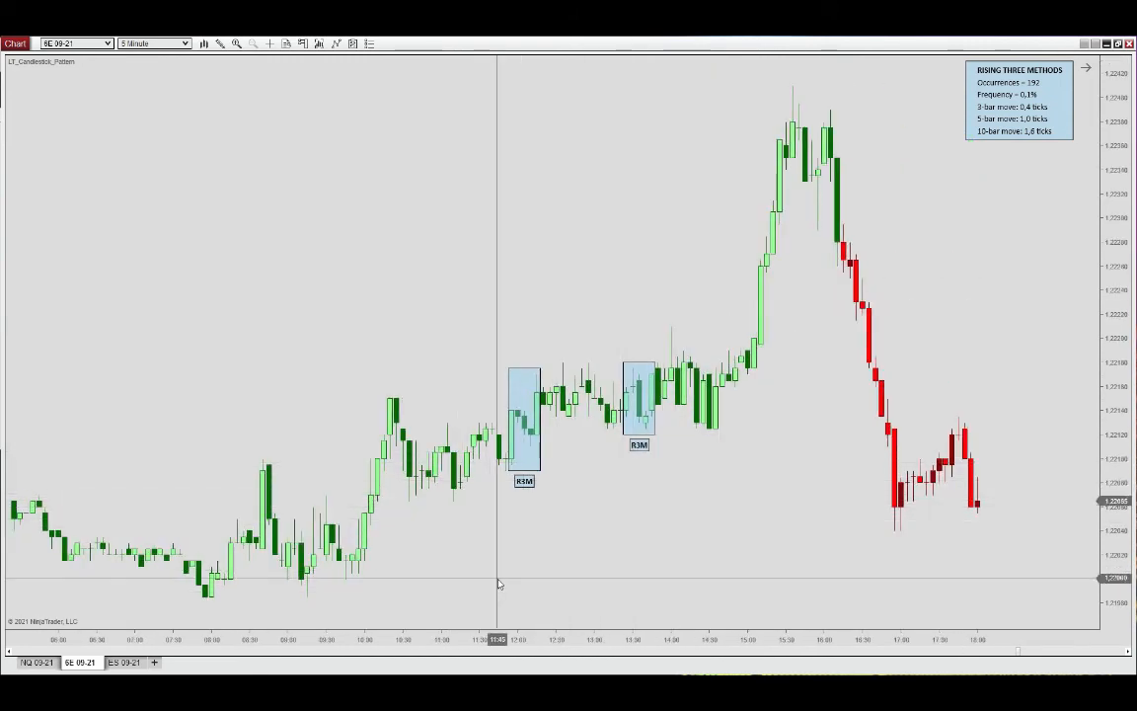
pyautogui.moveTo(624, 359)
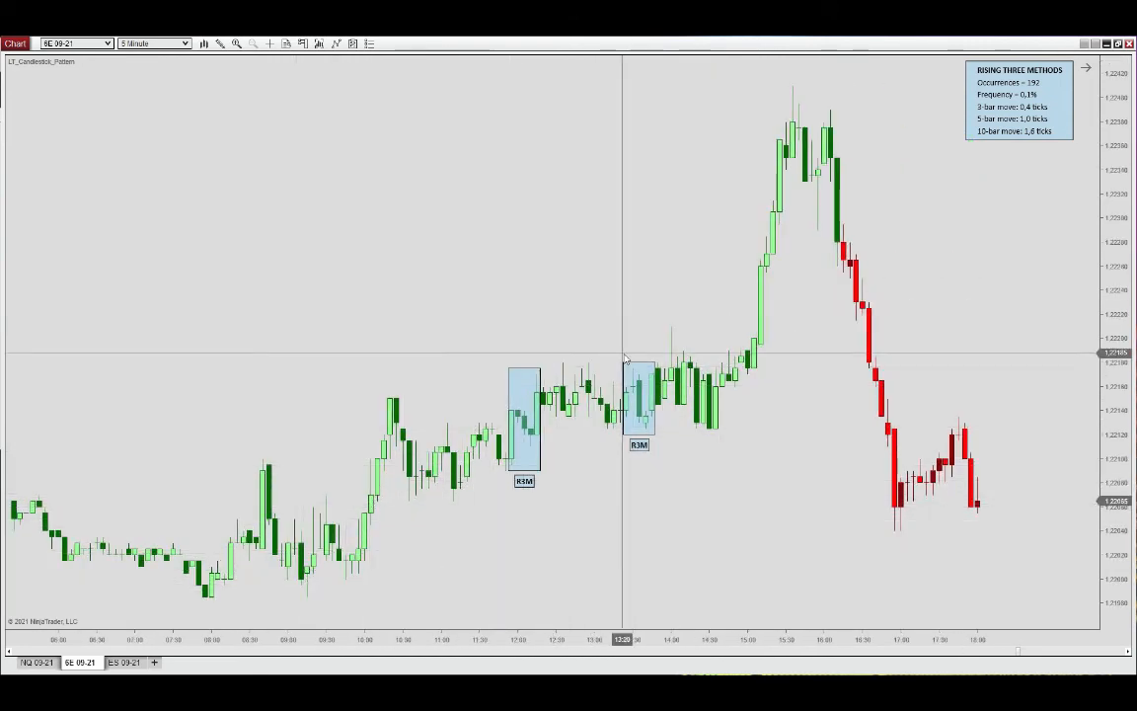
pyautogui.moveTo(517, 514)
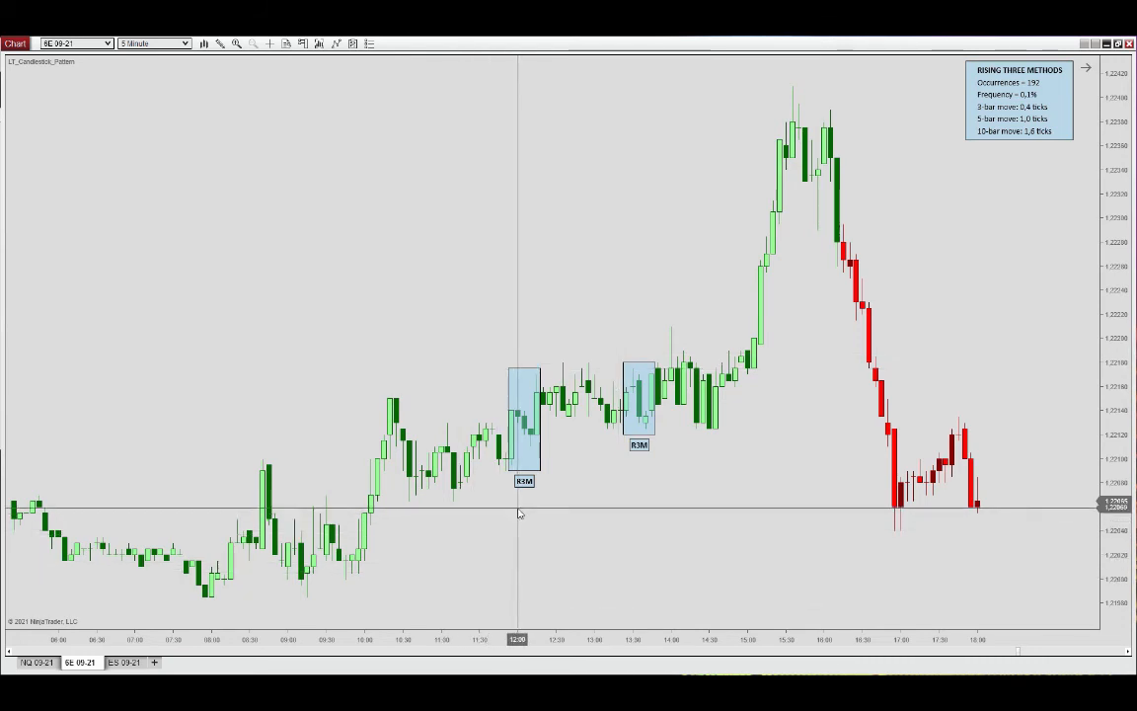
pyautogui.moveTo(510, 419)
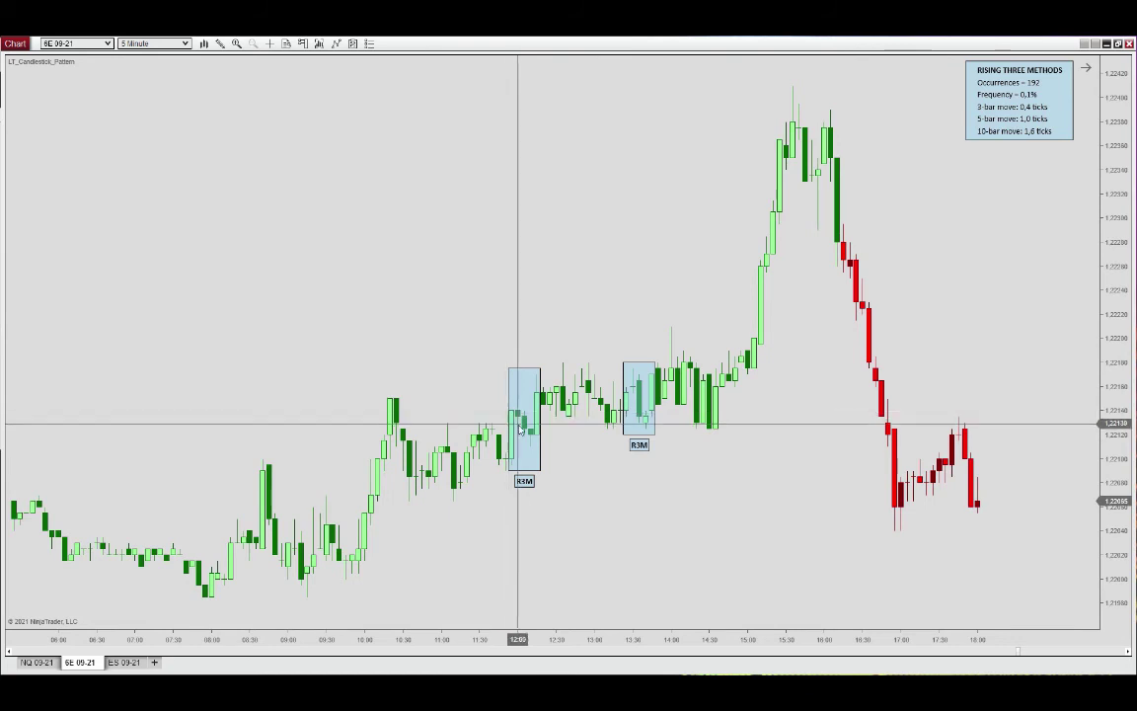
pyautogui.moveTo(538, 419)
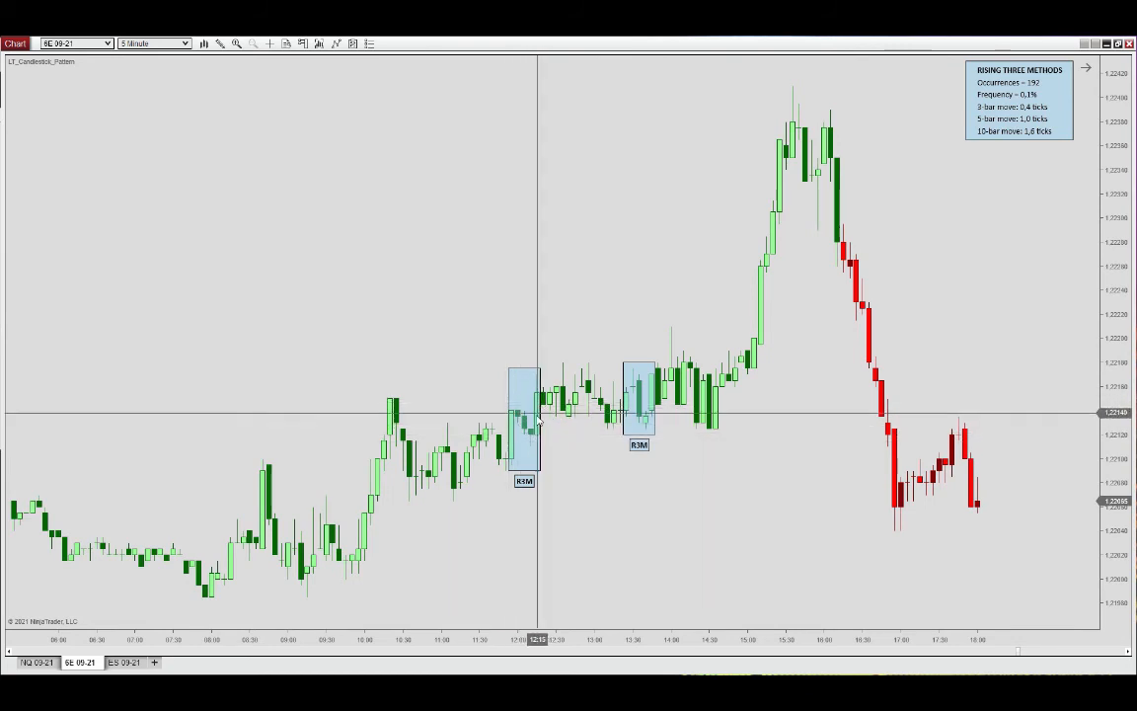
pyautogui.moveTo(565, 452)
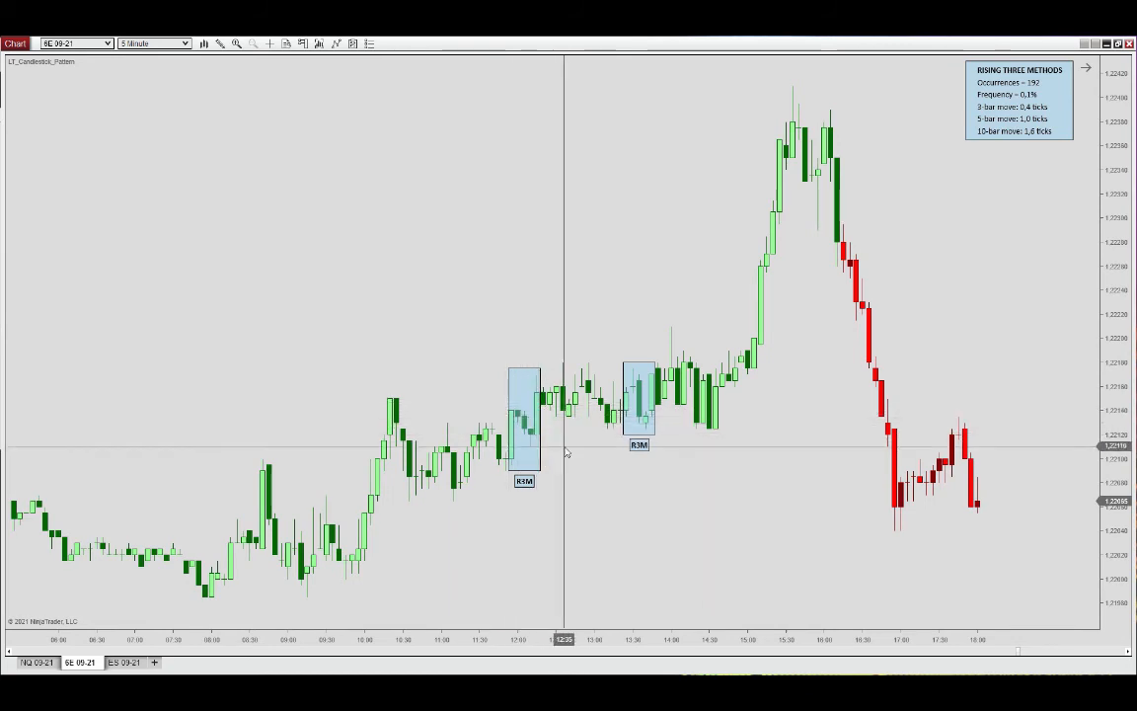
pyautogui.moveTo(739, 525)
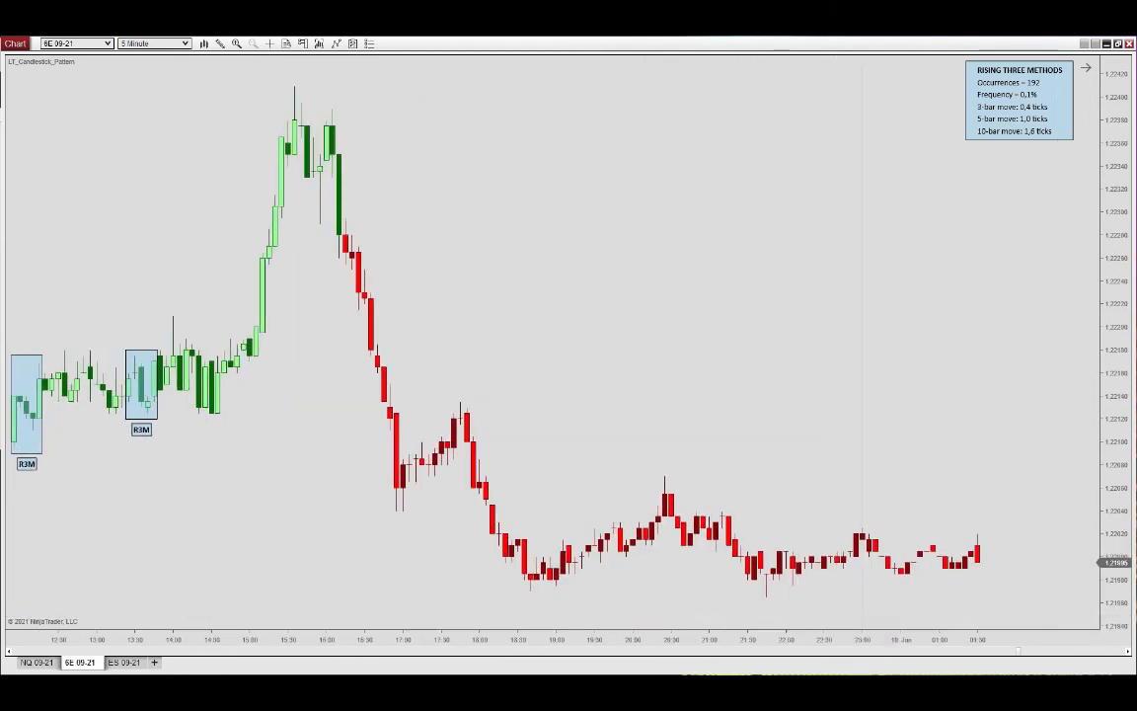
# - Scroll the chart past the blue RTM boxes to the downtrend with two orange FTM boxes
pyautogui.hscroll(3)
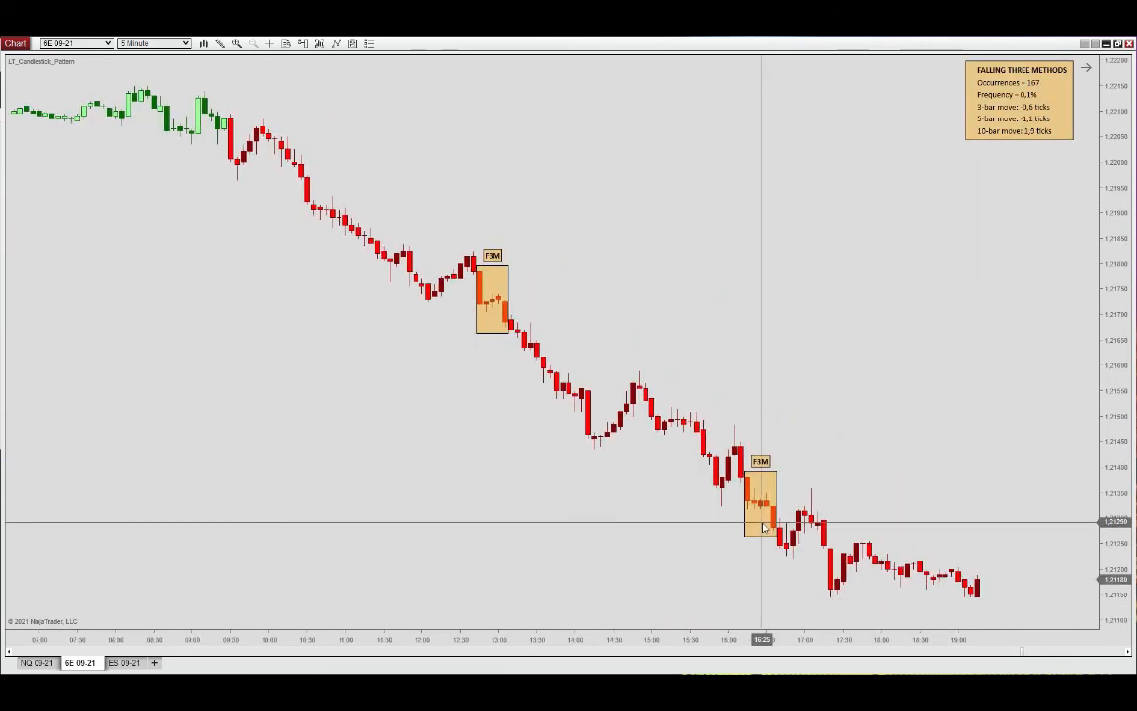
pyautogui.moveTo(571, 340)
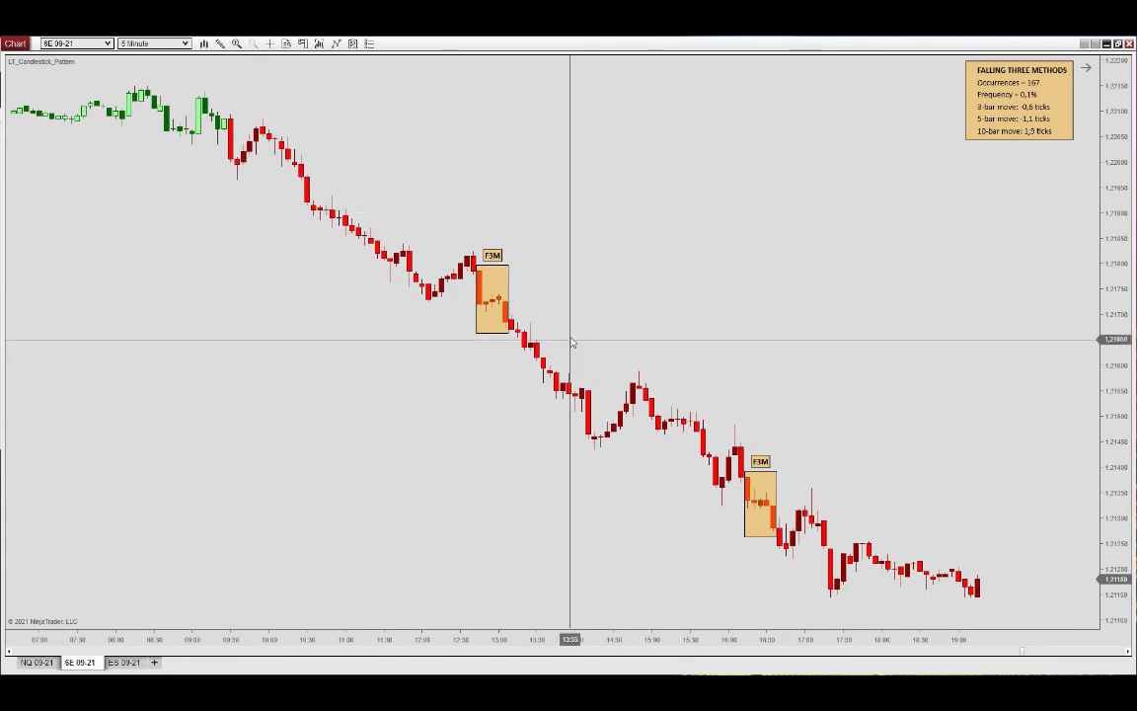
pyautogui.moveTo(602, 293)
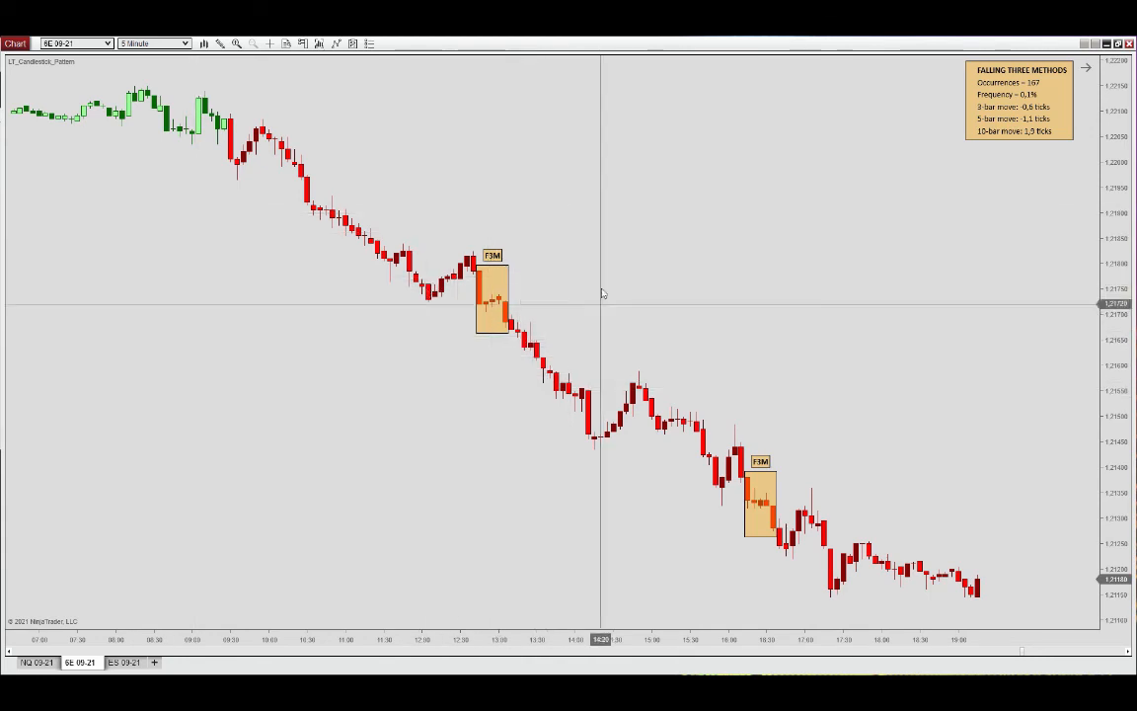
# - Reopen the candlestick pattern indicator's properties and scroll through its swing, display and Falling Three Methods options
pyautogui.rightClick(628, 292)
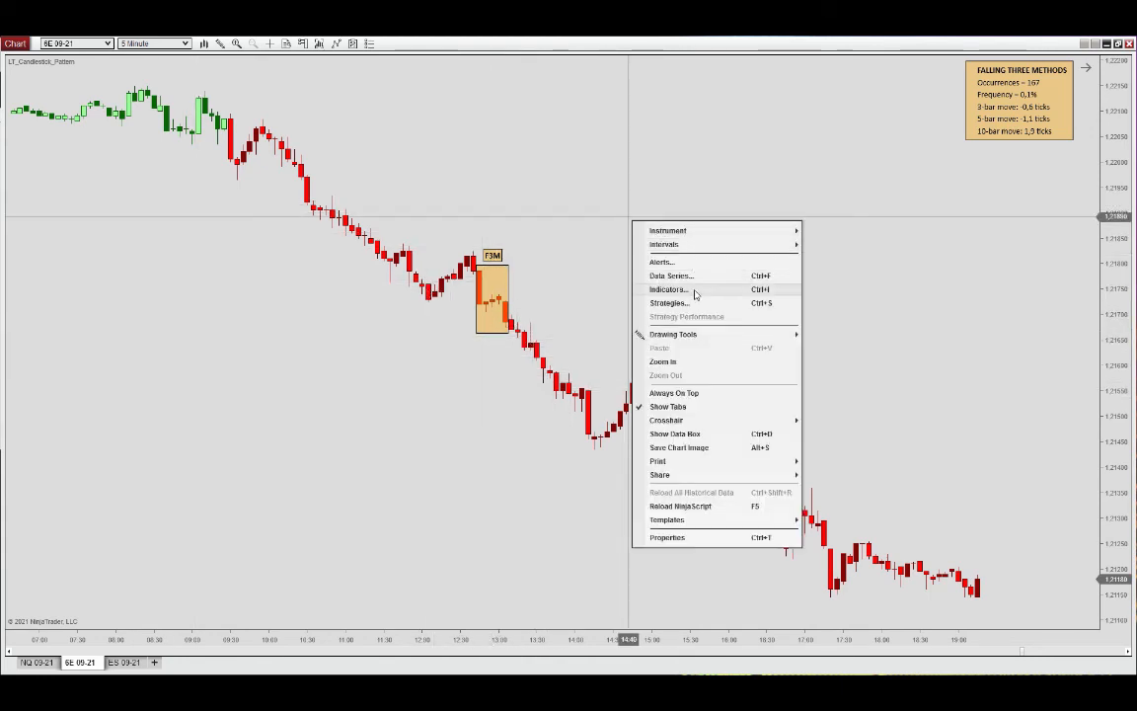
pyautogui.click(743, 328)
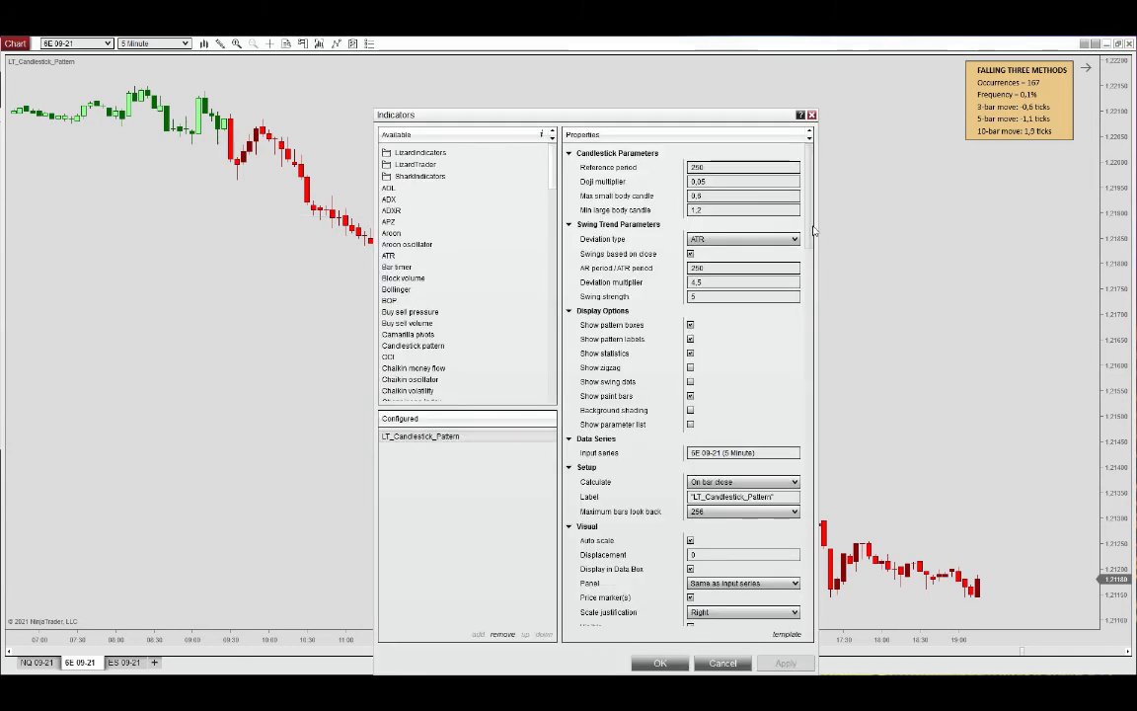
pyautogui.scroll(-3)
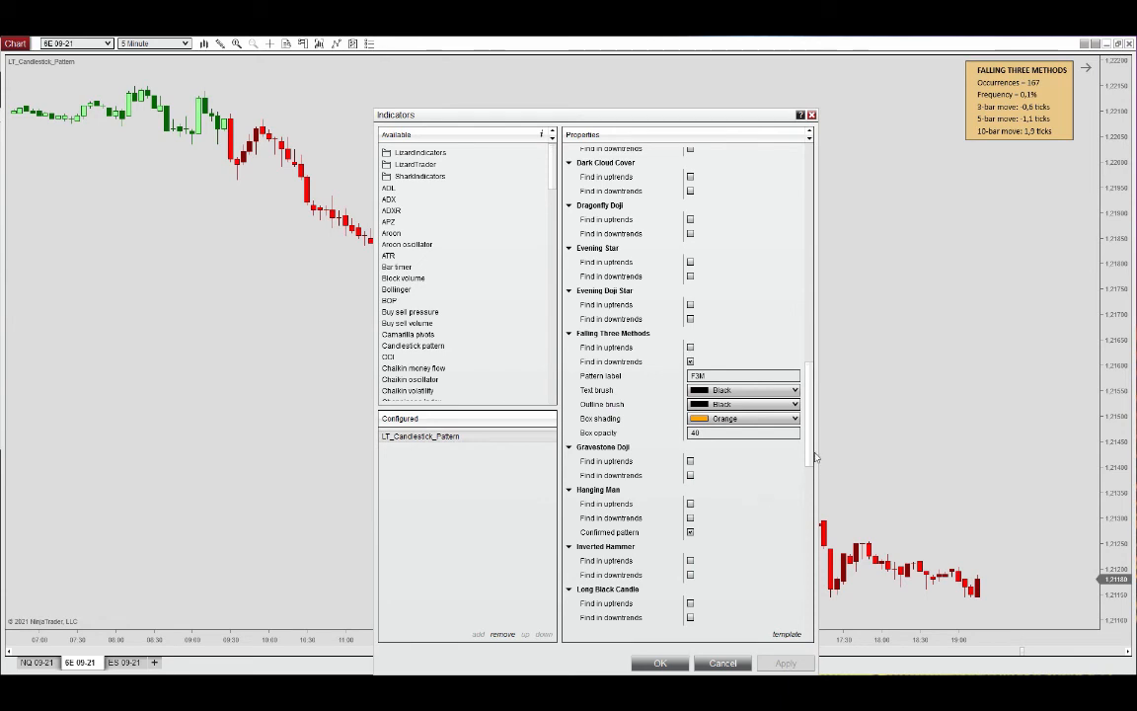
pyautogui.scroll(3)
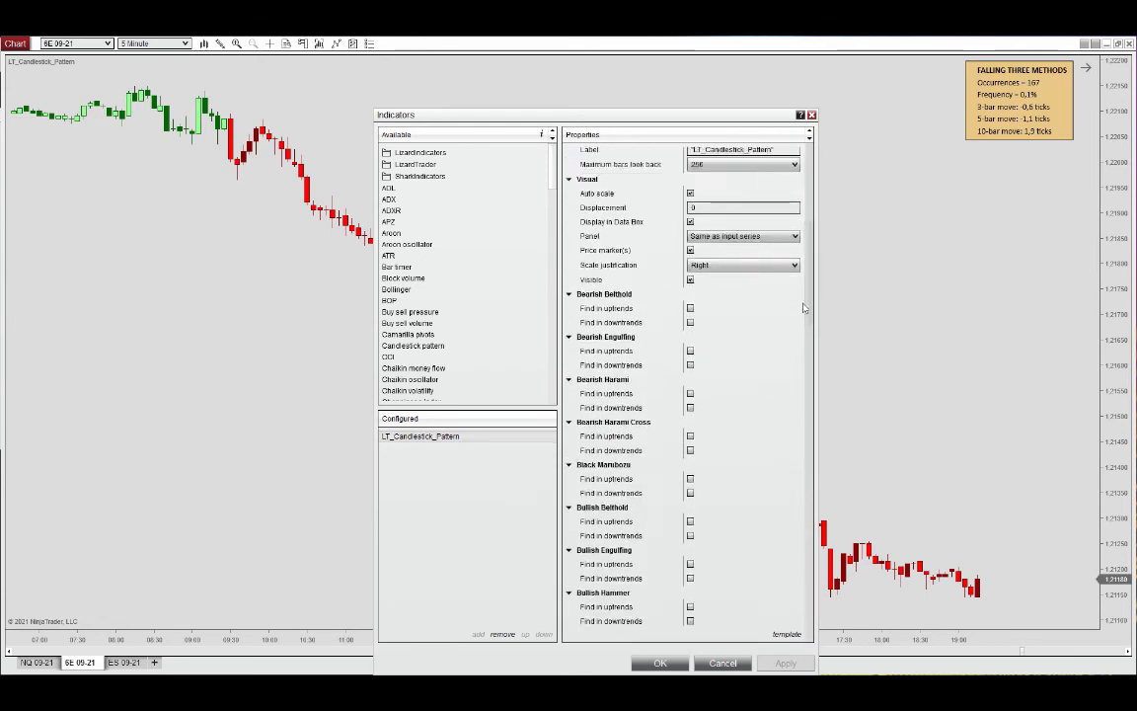
pyautogui.scroll(3)
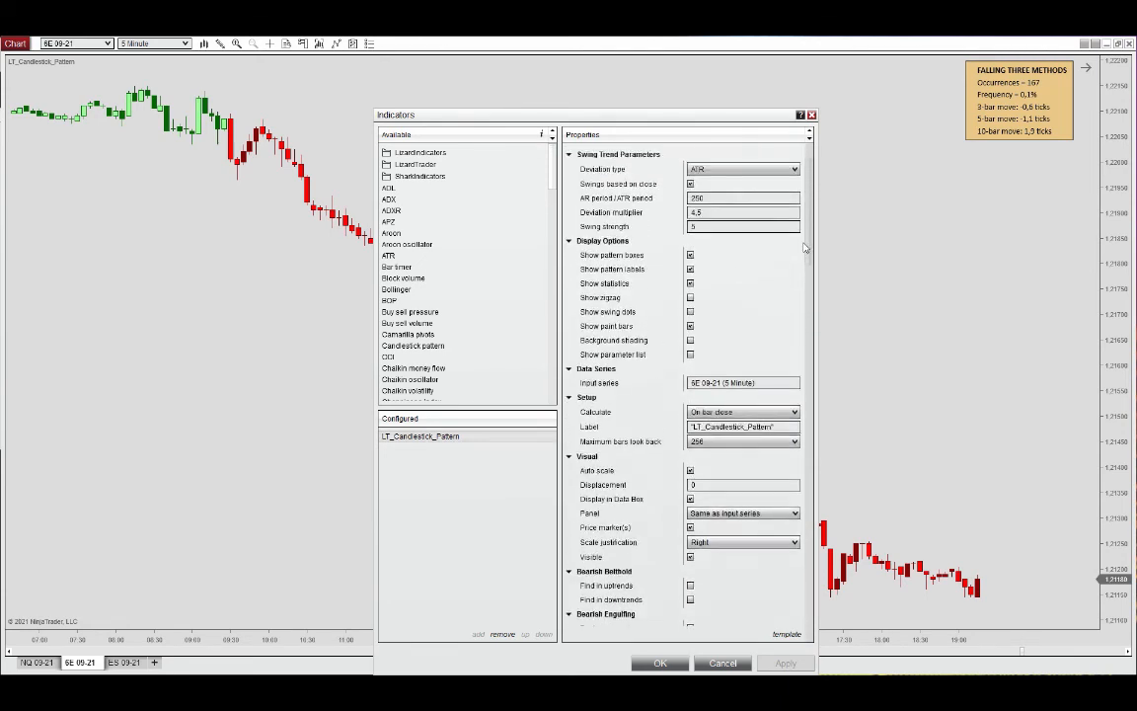